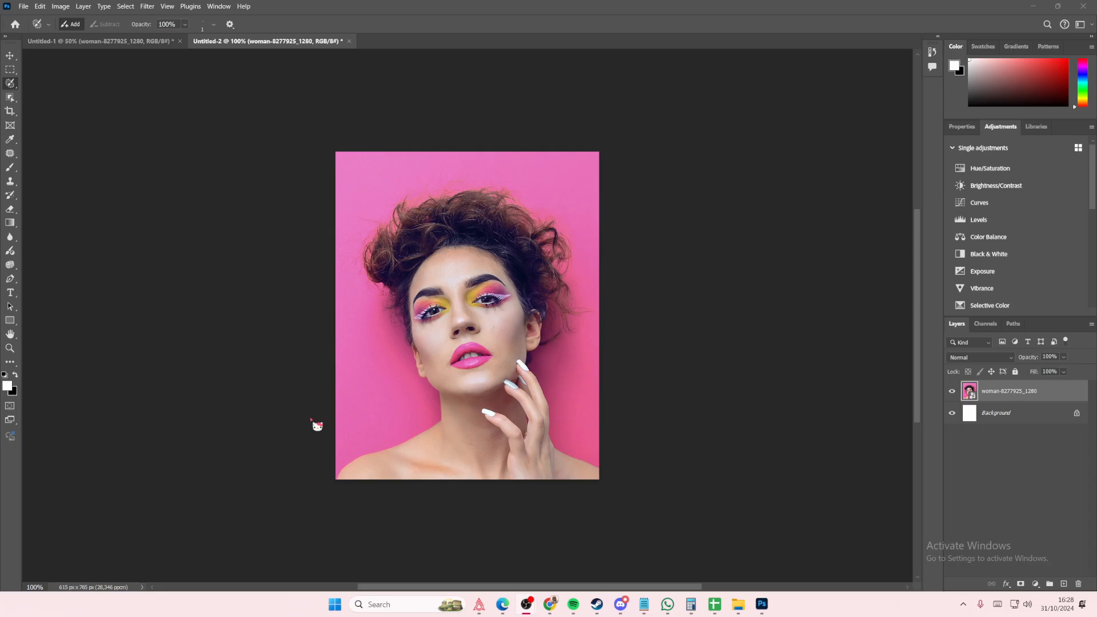
mouse_move(112, 321)
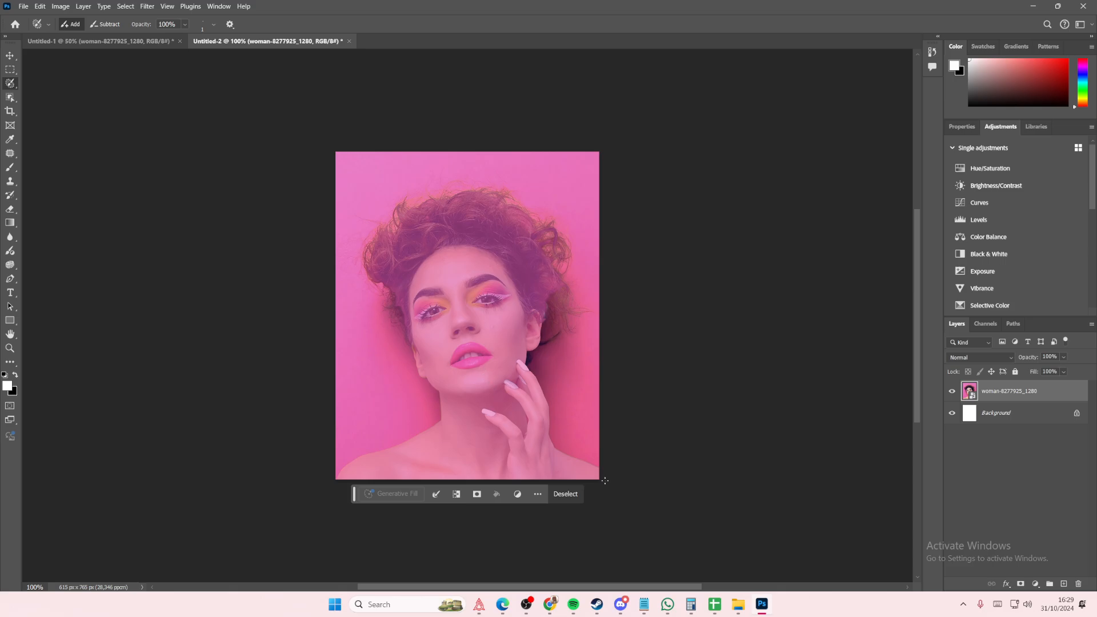
Copy the selected woman onto a new Layer 1 above the original portrait photo
click(564, 493)
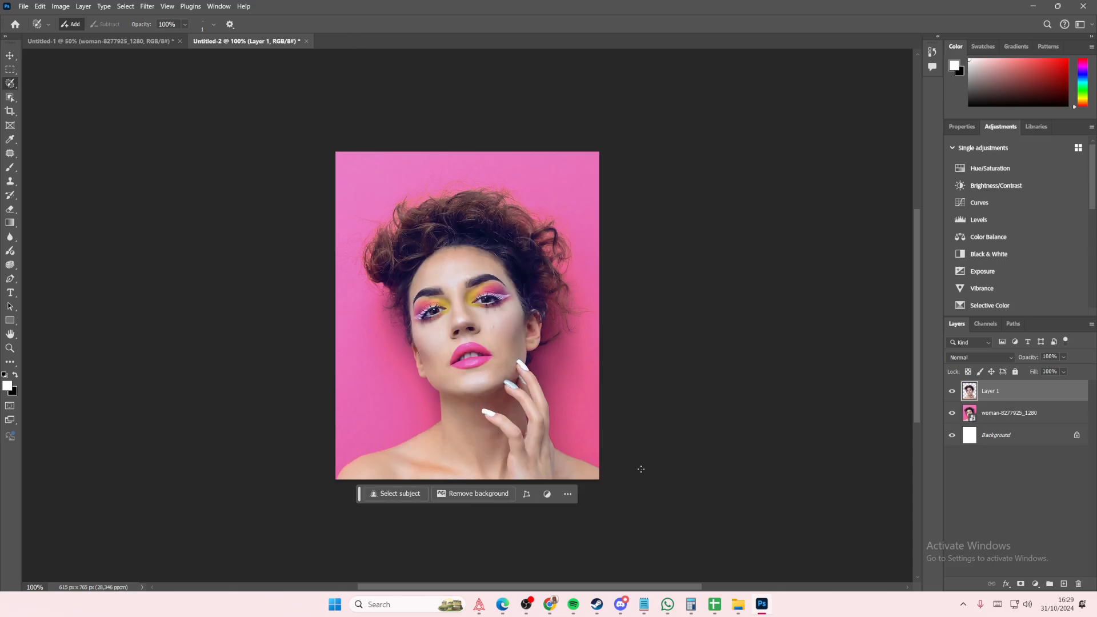
click(951, 413)
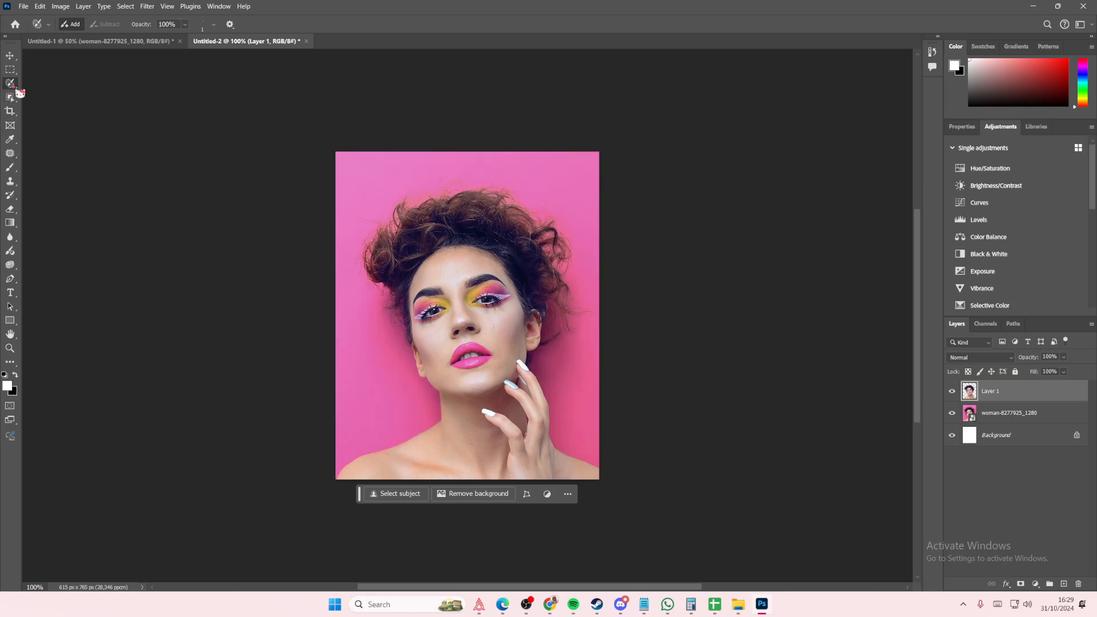
Add the word 'star' in BN Jinx over her head, sized to 60 pt and then 300 pt
click(10, 292)
text(star)
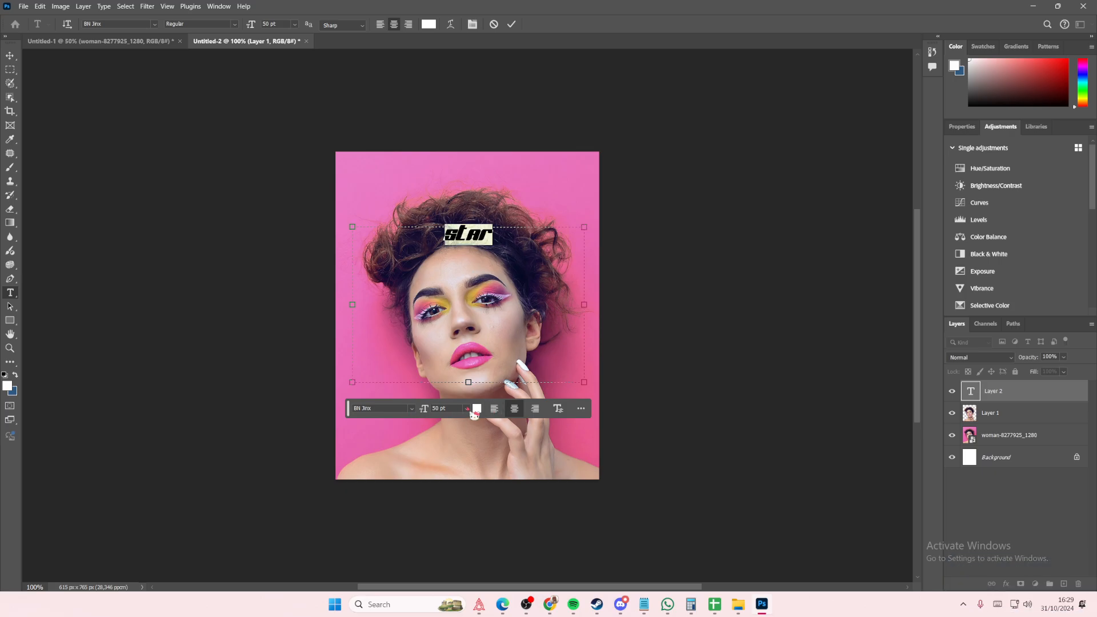
click(465, 408)
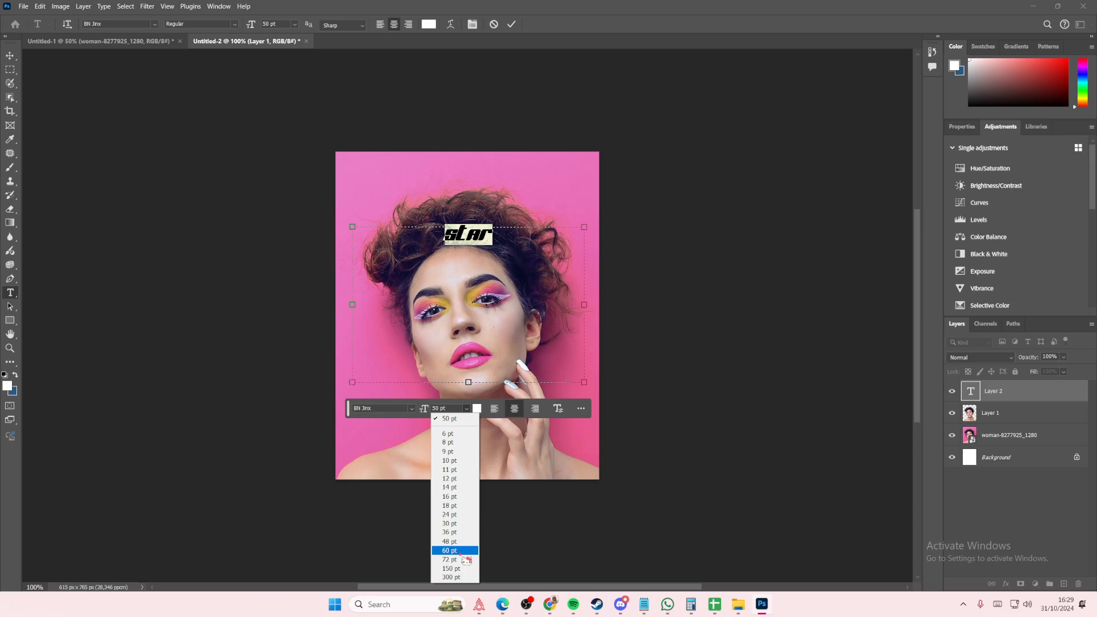
click(448, 550)
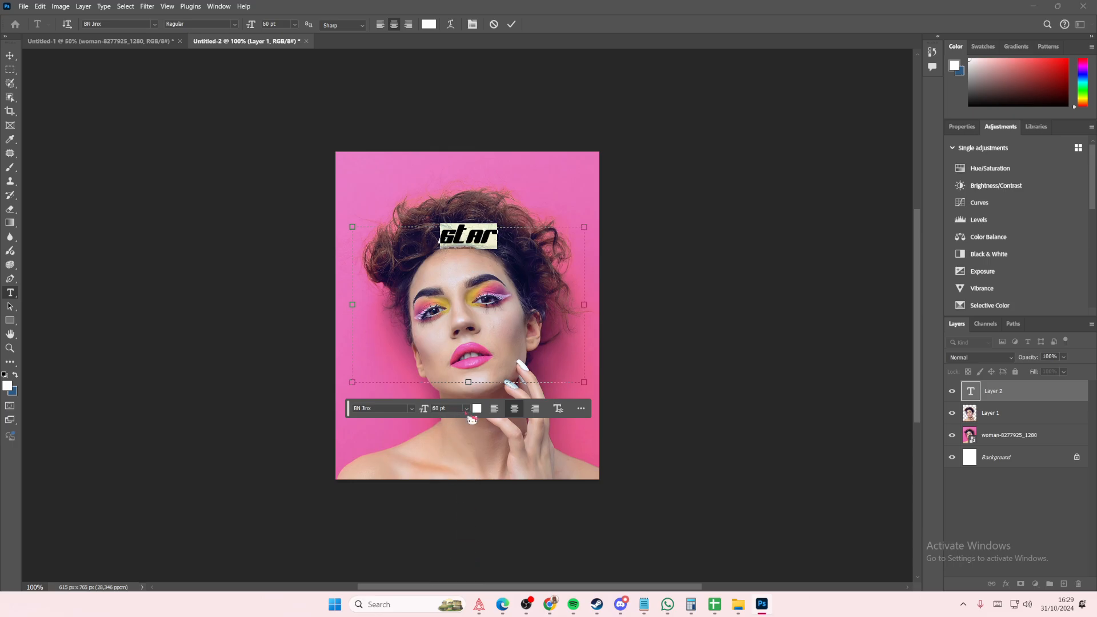
text(300)
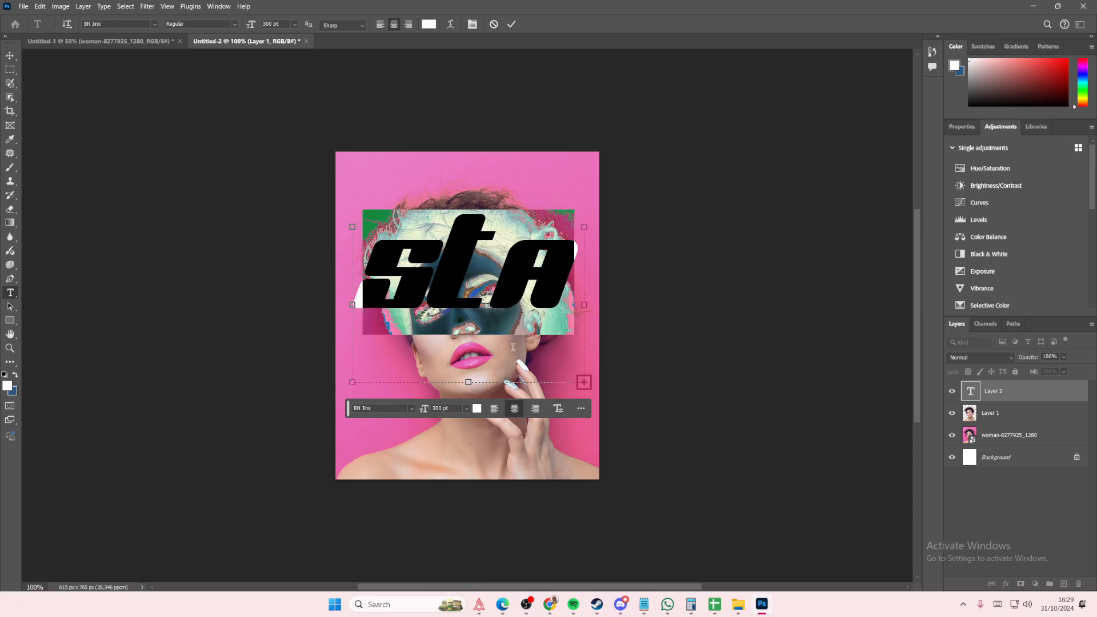
click(466, 407)
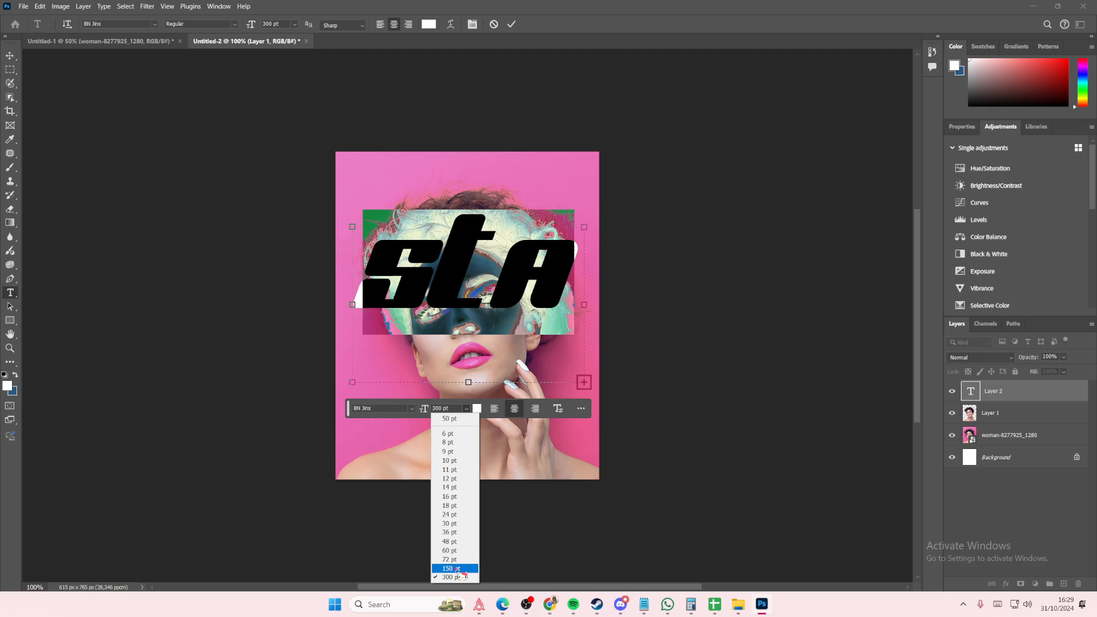
Reduce STAR to 150 pt, move and scale it along the cover's top, and place it below Layer 1
click(448, 567)
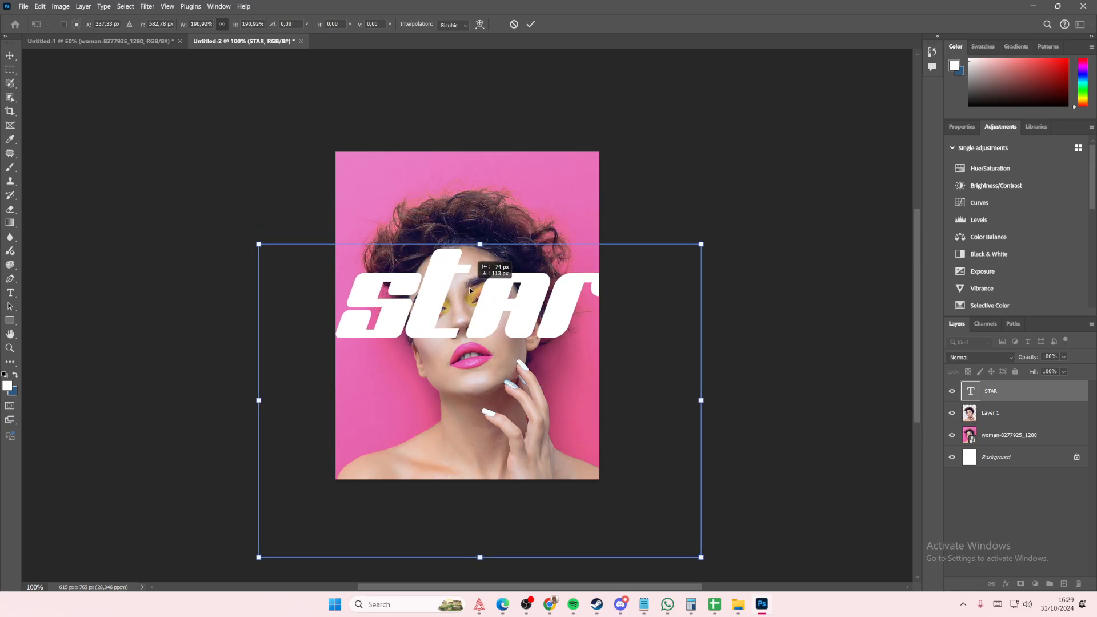
drag(478, 293, 477, 241)
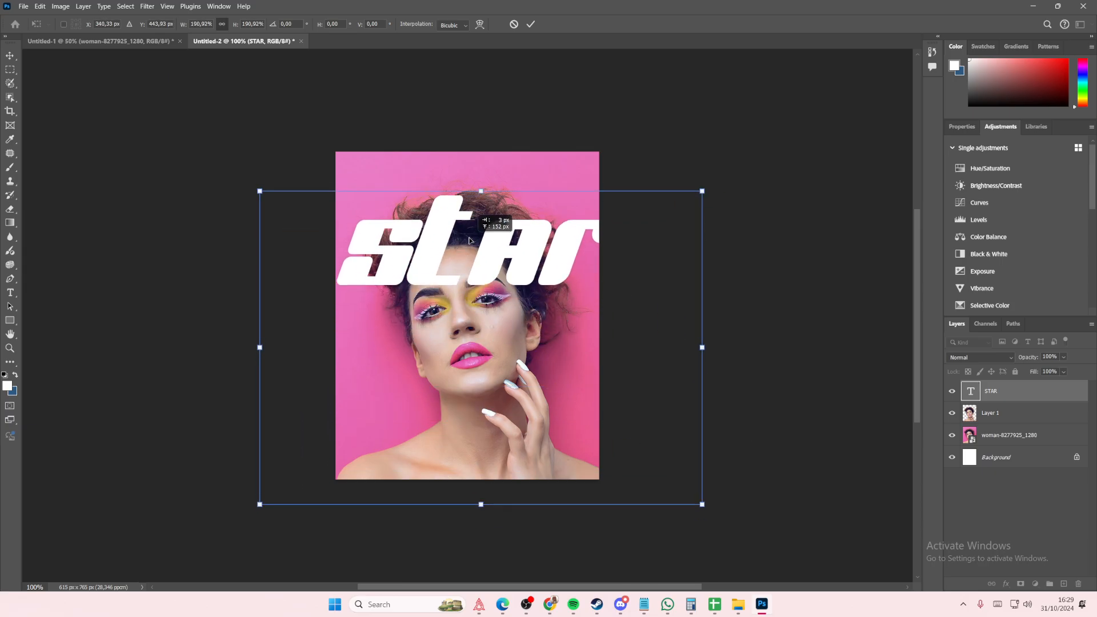
drag(468, 241, 469, 392)
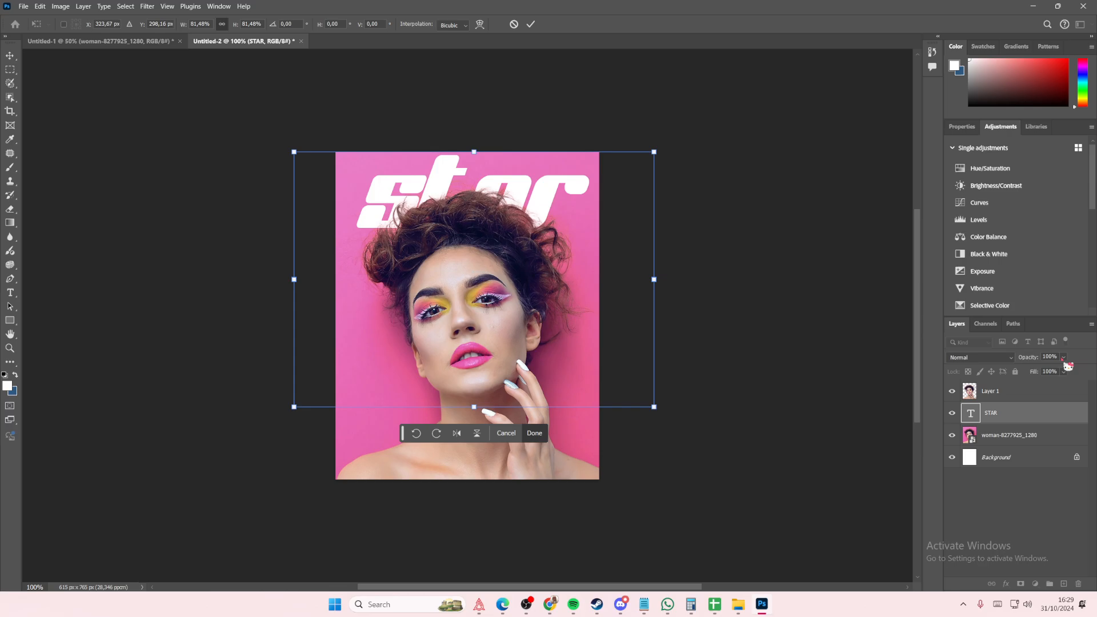
Try Vivid Light and Linear Light on STAR, return it to Normal, and duplicate the layer
click(979, 358)
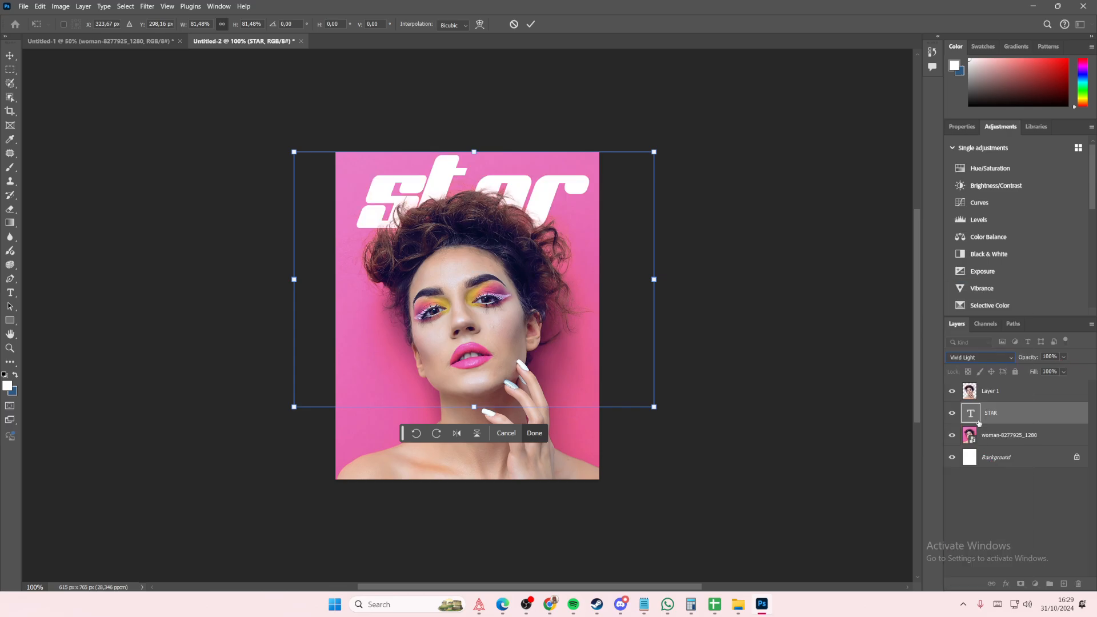
click(977, 357)
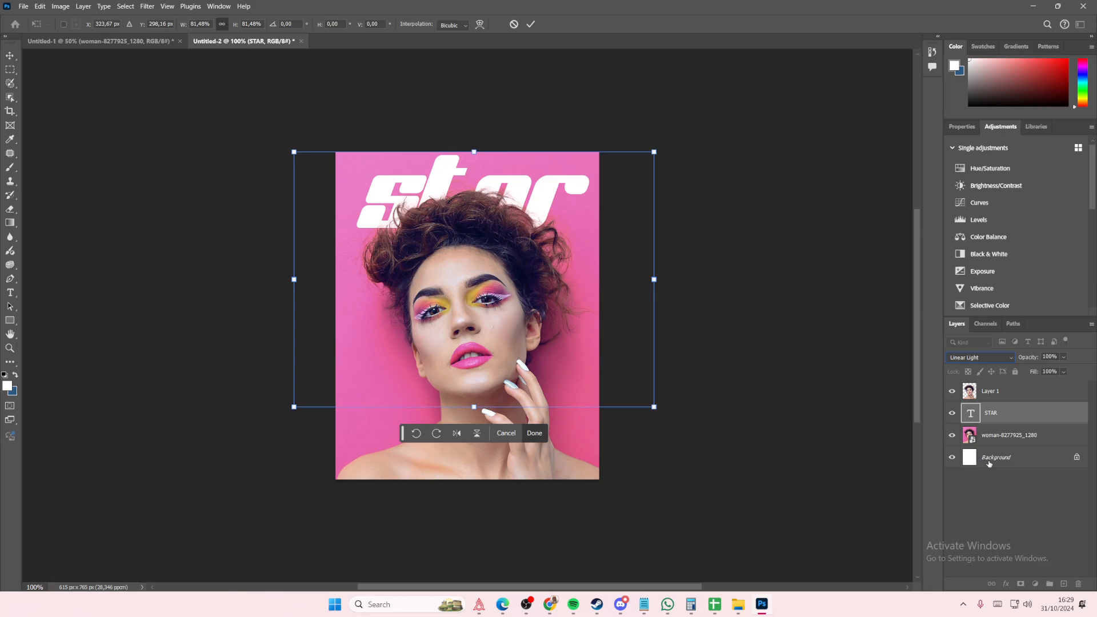
click(979, 357)
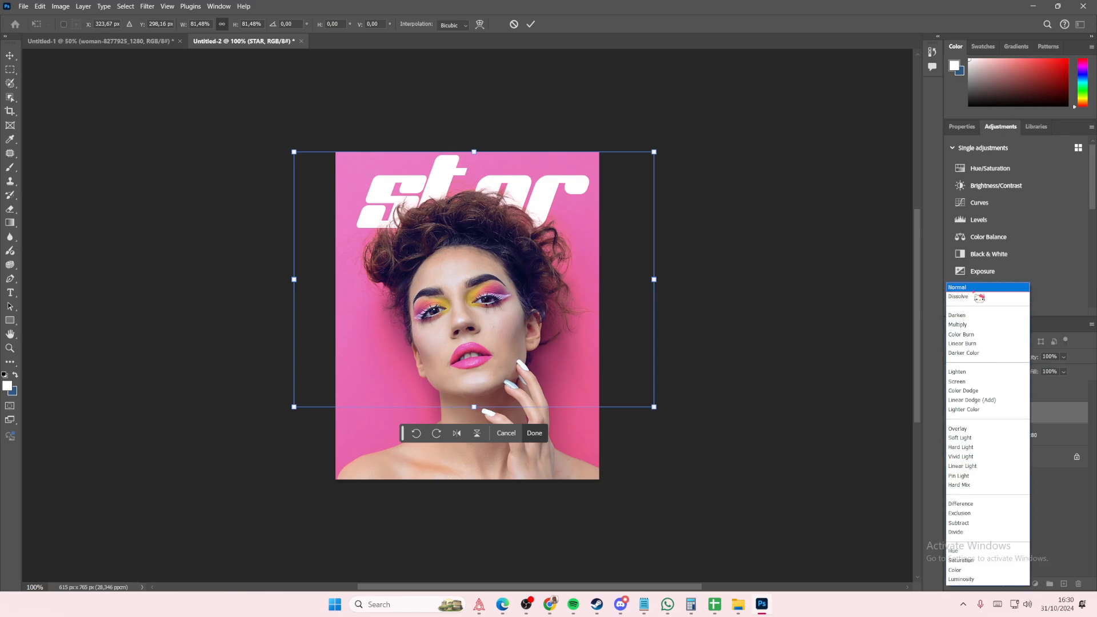
click(533, 432)
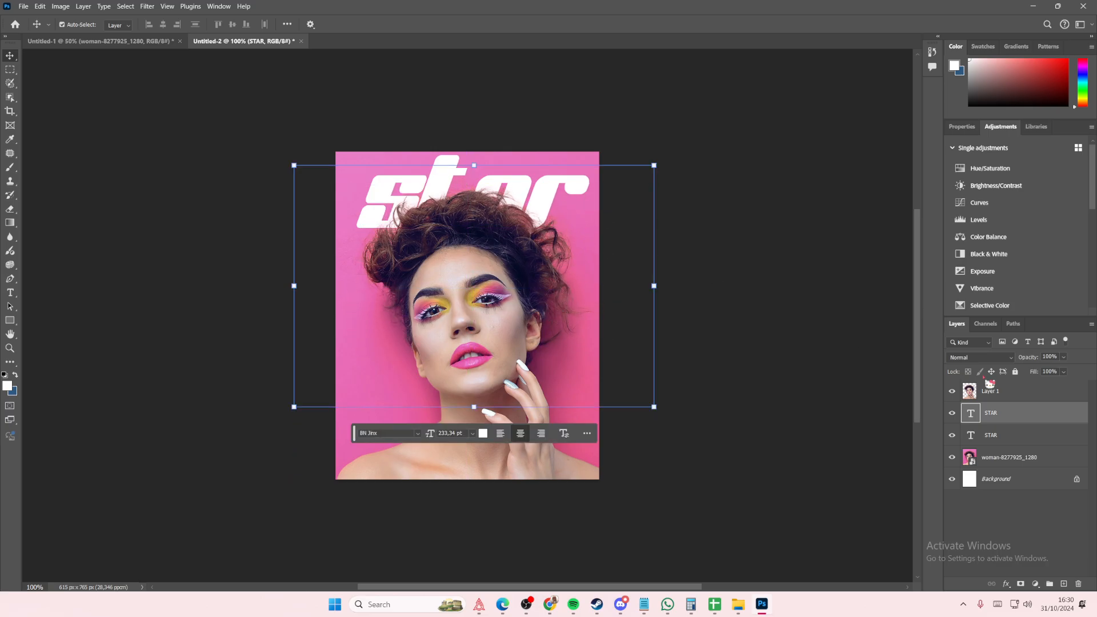
Move the STAR copy above the woman's layer and lower its opacity to about 16%
drag(989, 413, 990, 389)
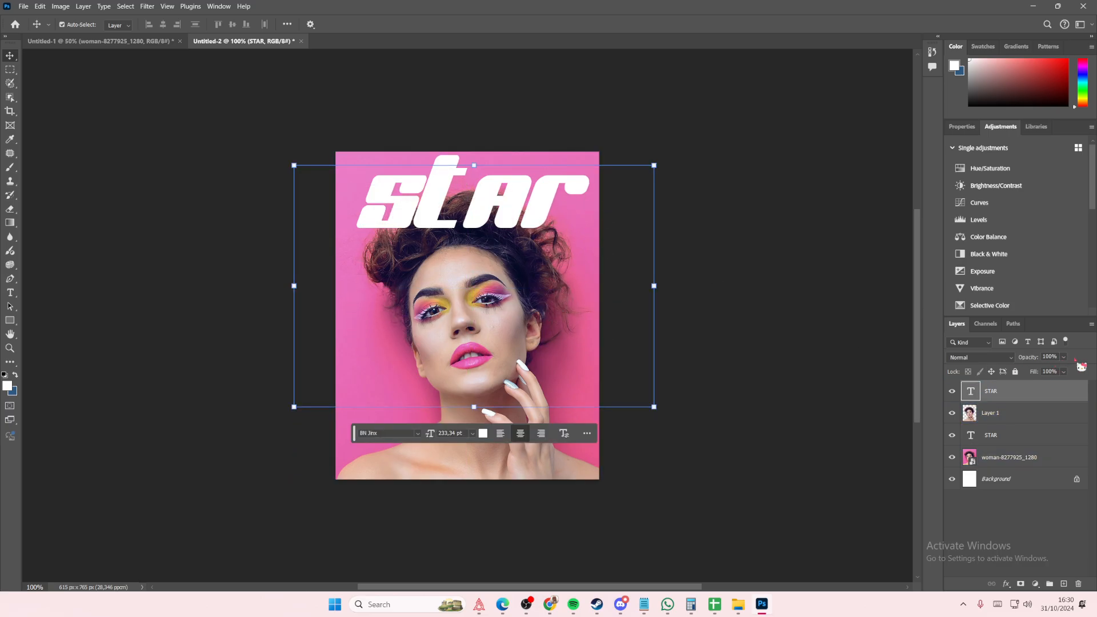
drag(1062, 370, 1042, 370)
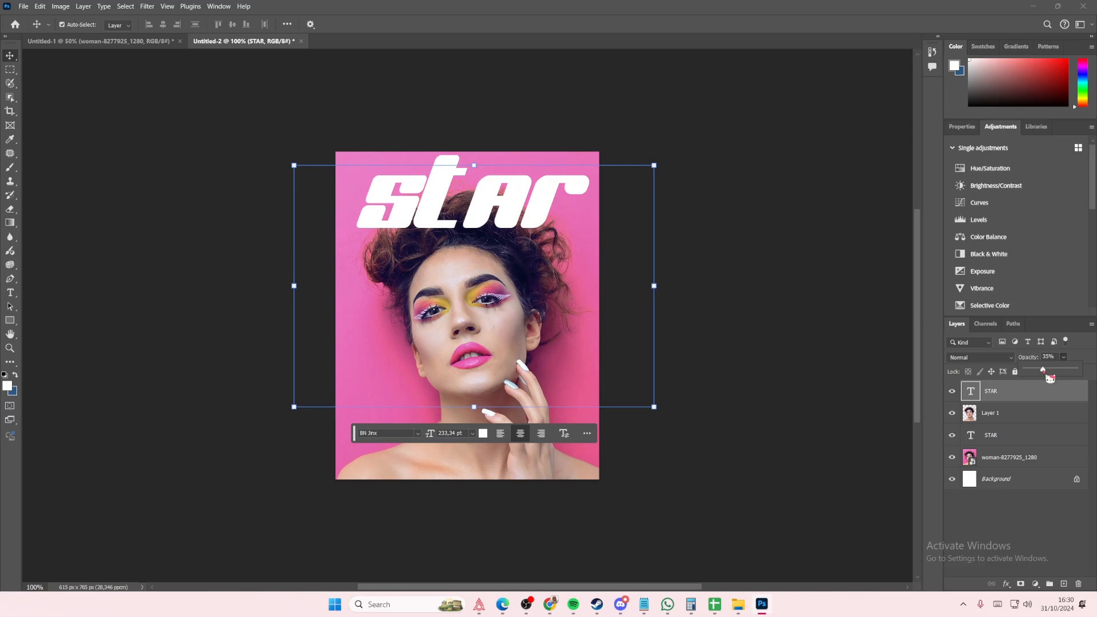
drag(1042, 369, 1059, 369)
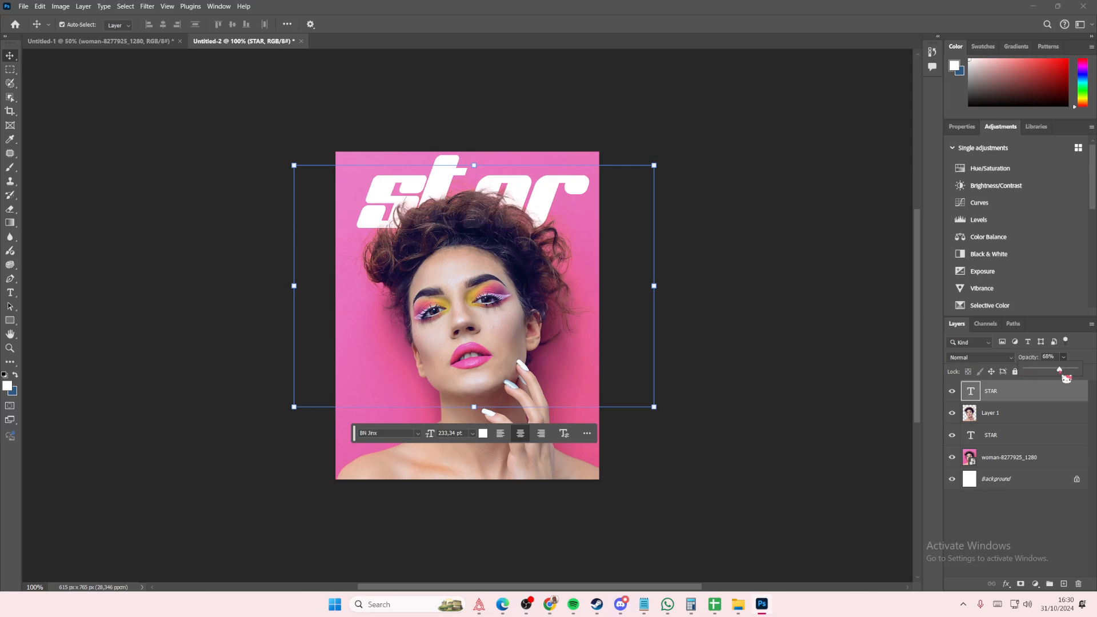
drag(1057, 369, 1033, 368)
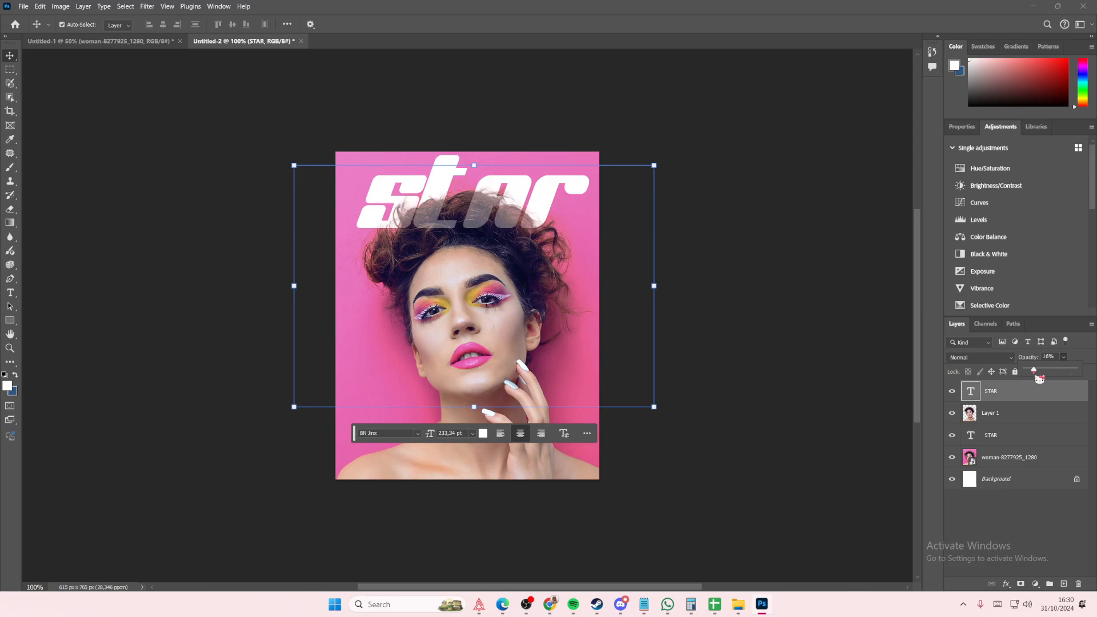